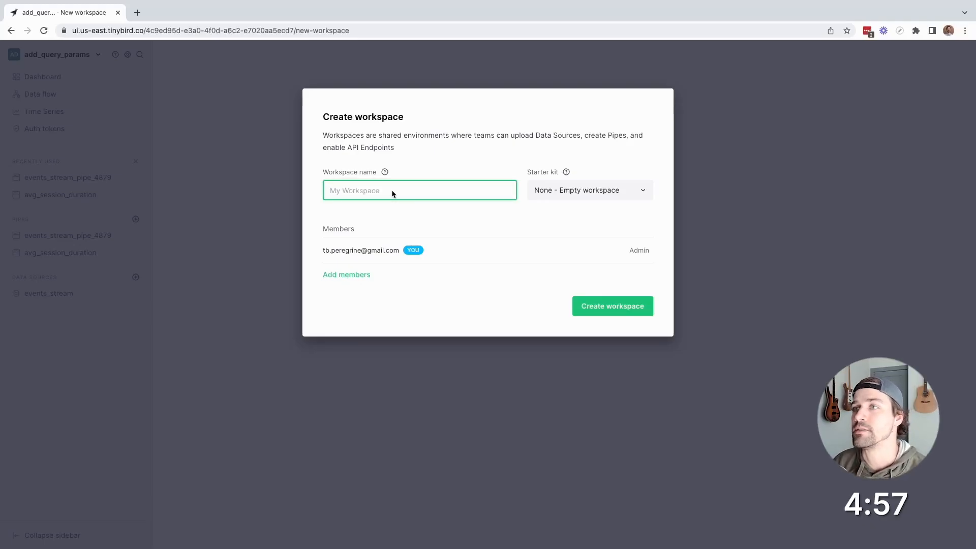
Create the empty speed__wins workspace and go to its auth tokens.
left_click(612, 305)
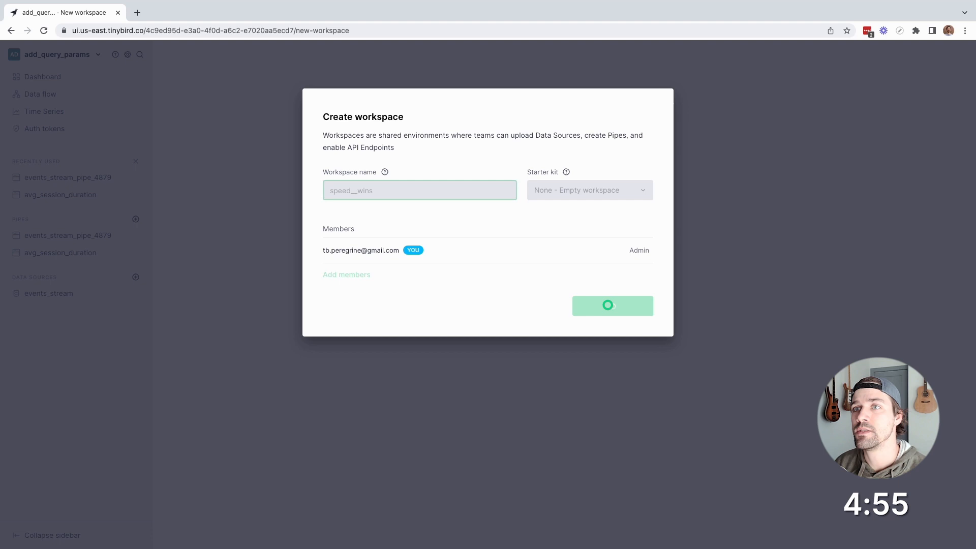
left_click(612, 305)
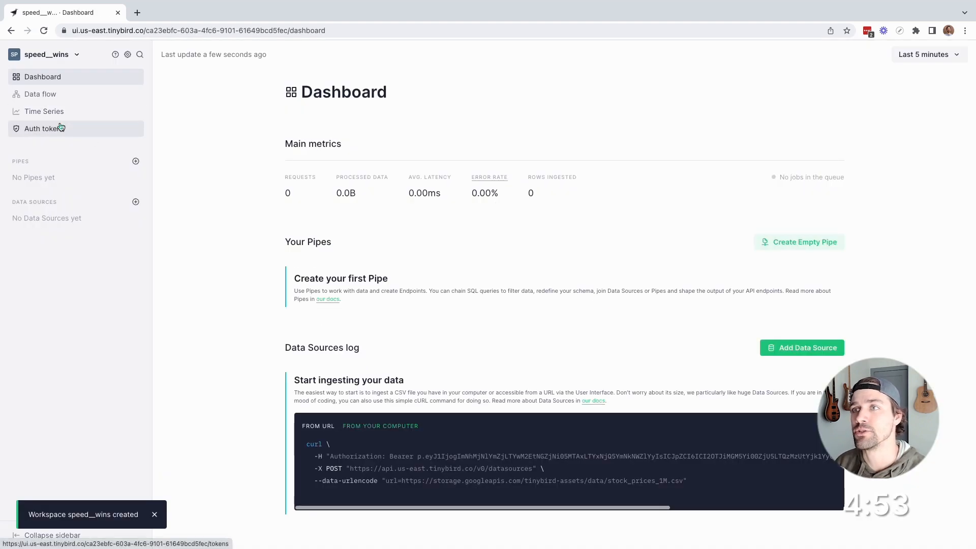
left_click(44, 128)
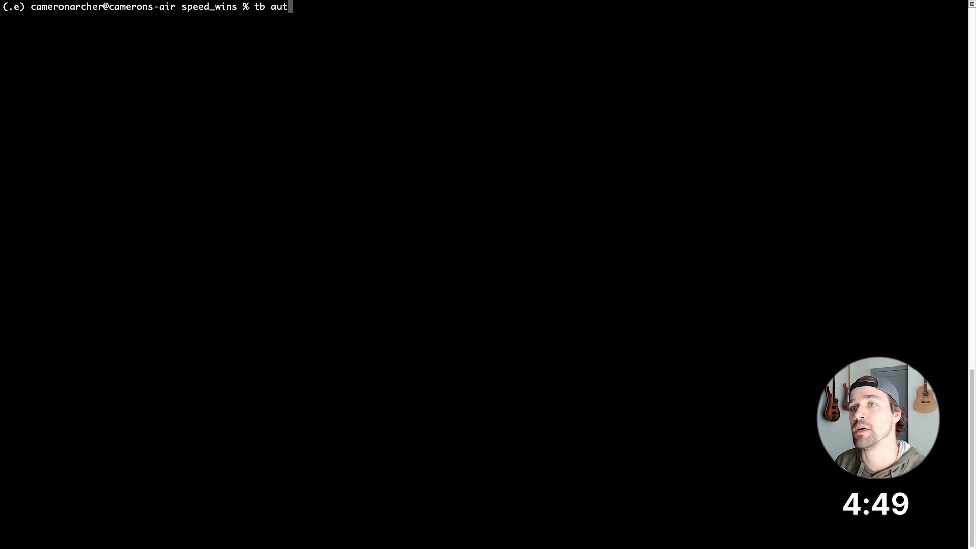
Run tb auth to connect the CLI to speed__wins.
key("enter")
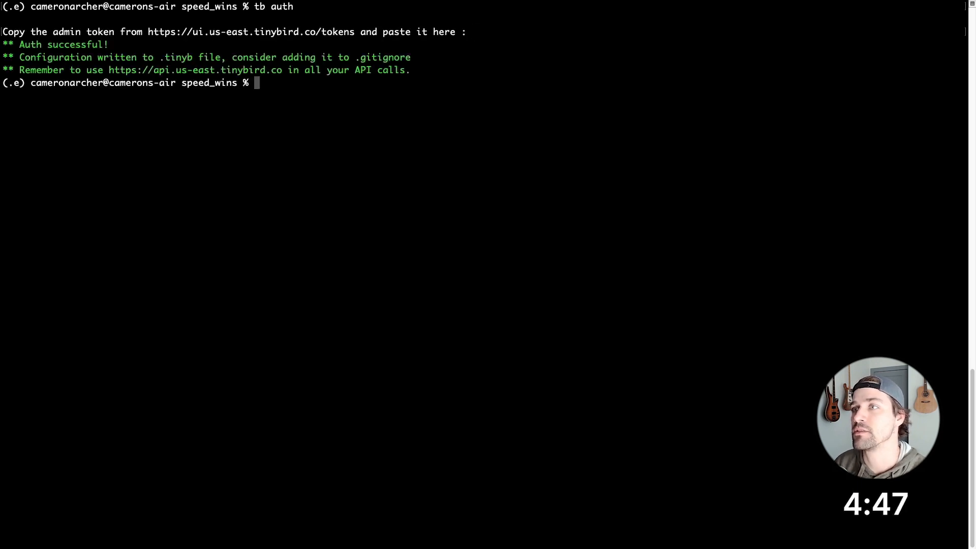
type("c")
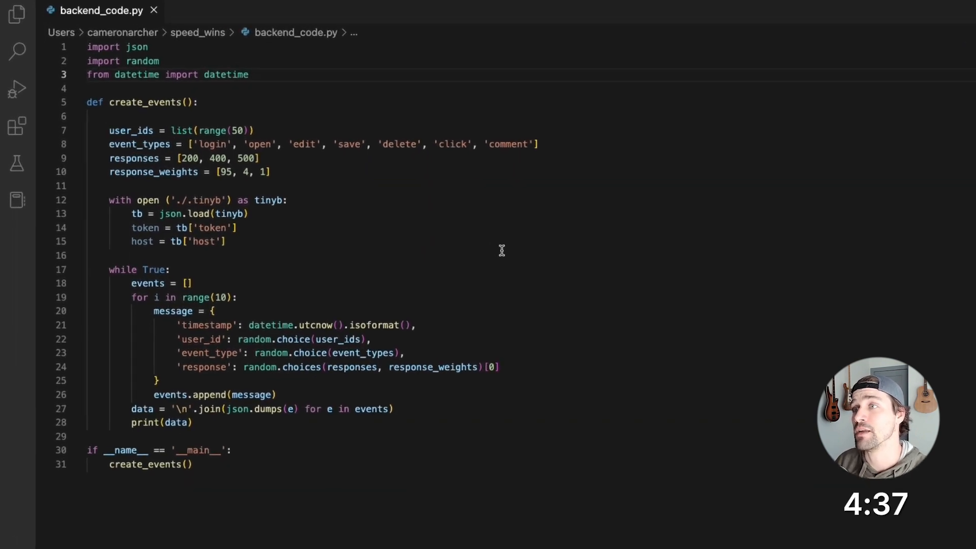
Import requests and start send_events(data, token, host) with a token parameter.
type("im")
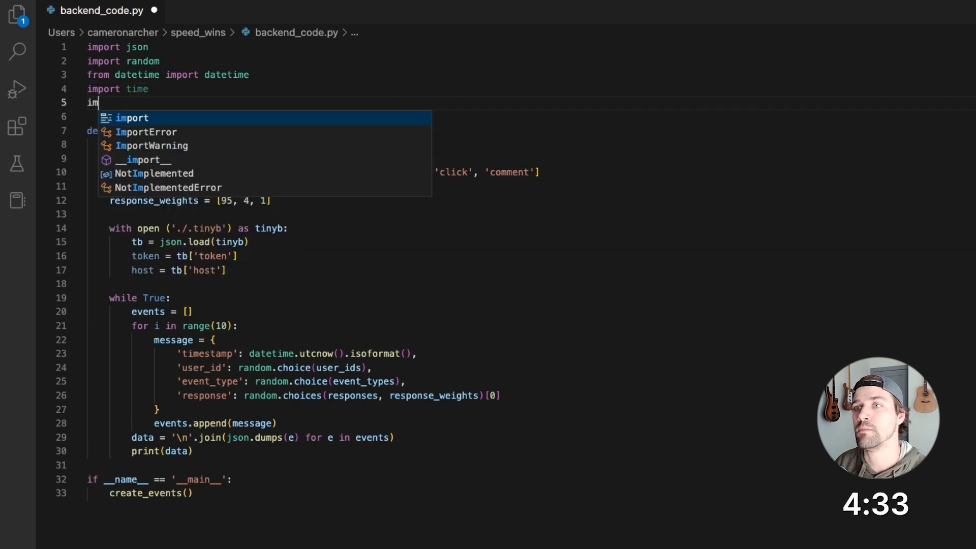
type("requests")
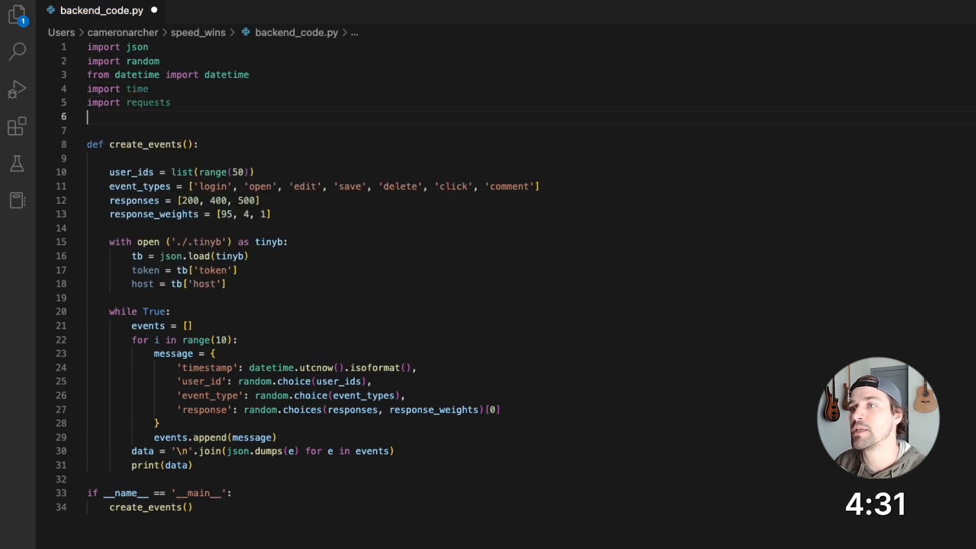
type("def send_events")
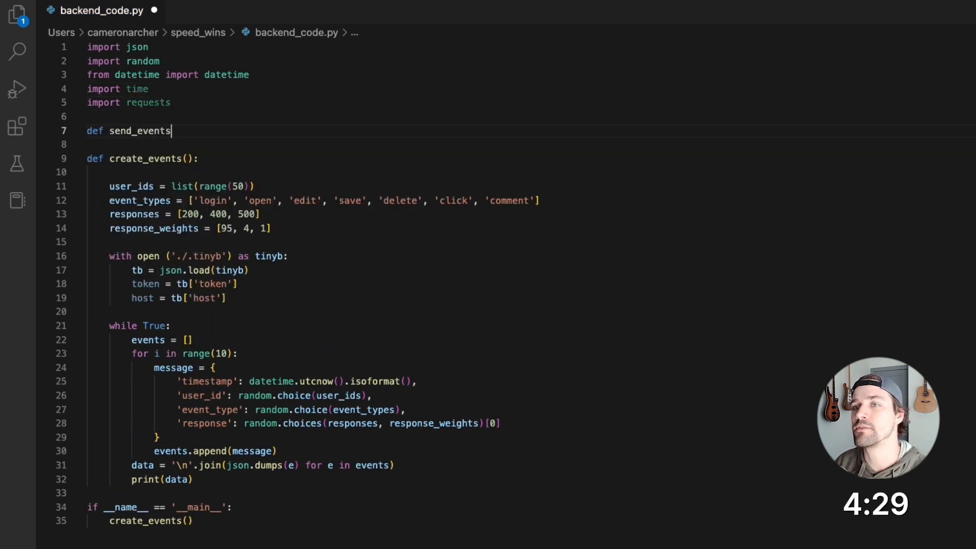
type("(data, token, host):")
type("'name': 'activity_log")
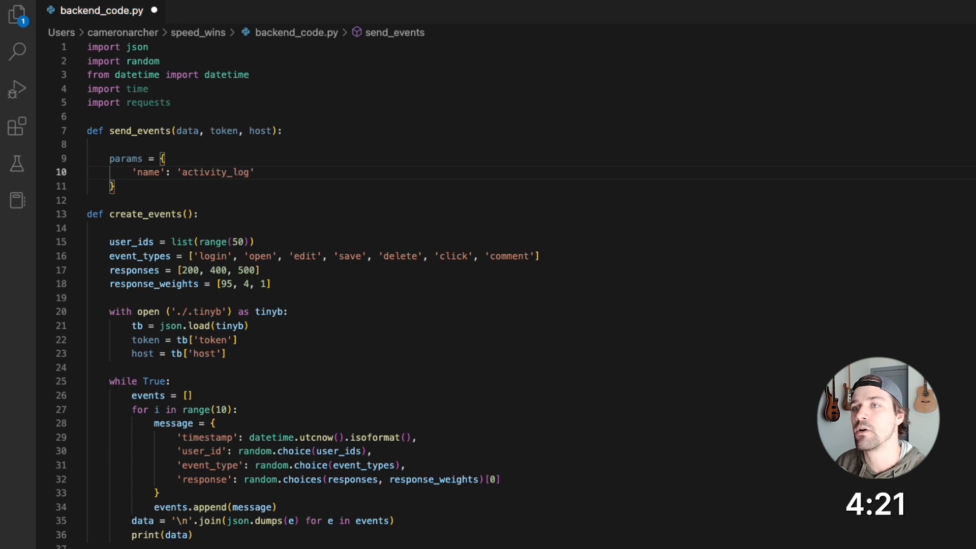
type("'token': token,")
type("r = requests")
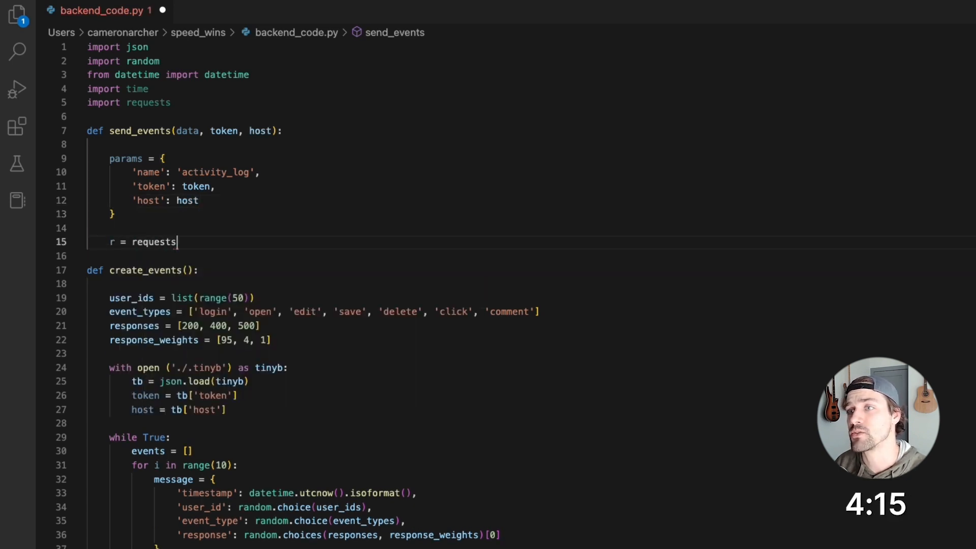
type(".post(f'{host}'")
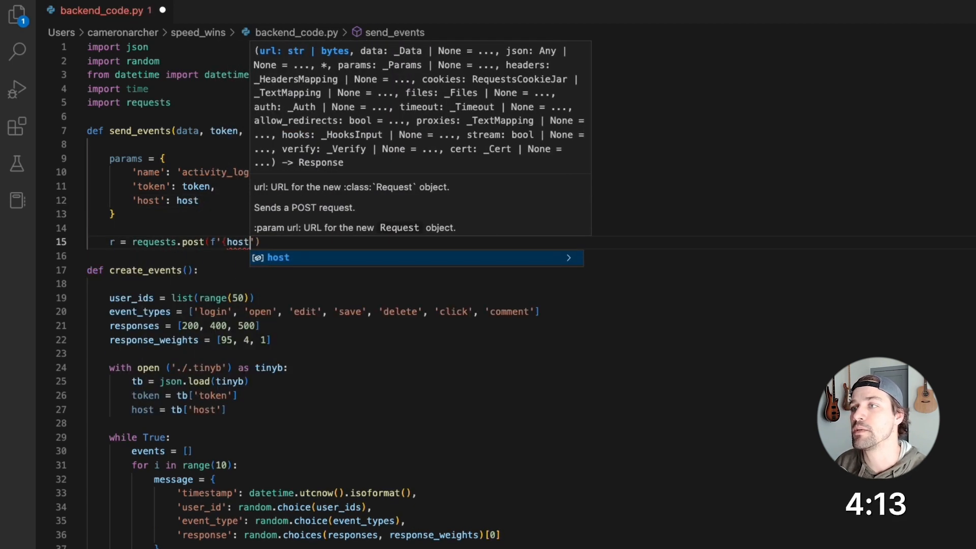
POST data to /v0/events, print the status code, and sleep 0.5 seconds.
type("}/v0/events', params=par")
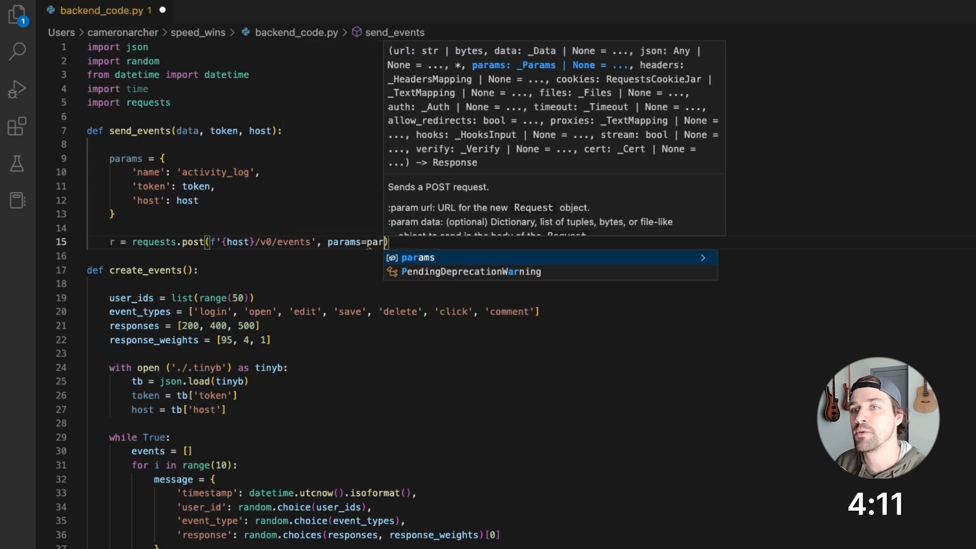
type(", data=data)")
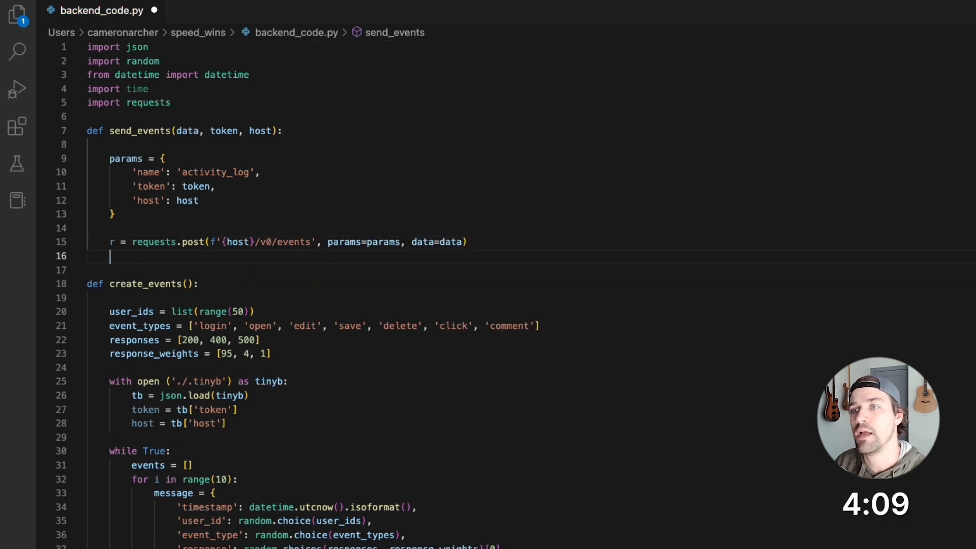
type("print(r.status_code)")
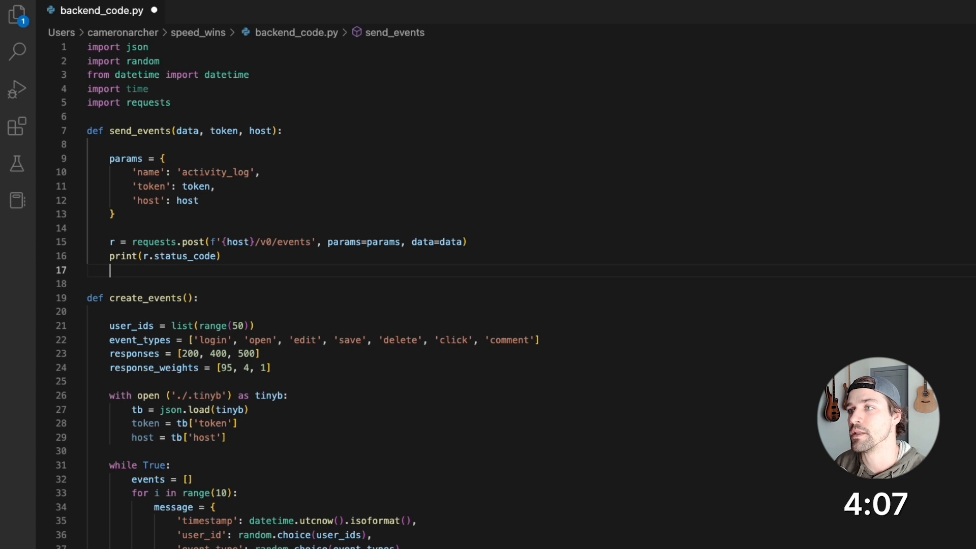
type("time.sleep(0.5)")
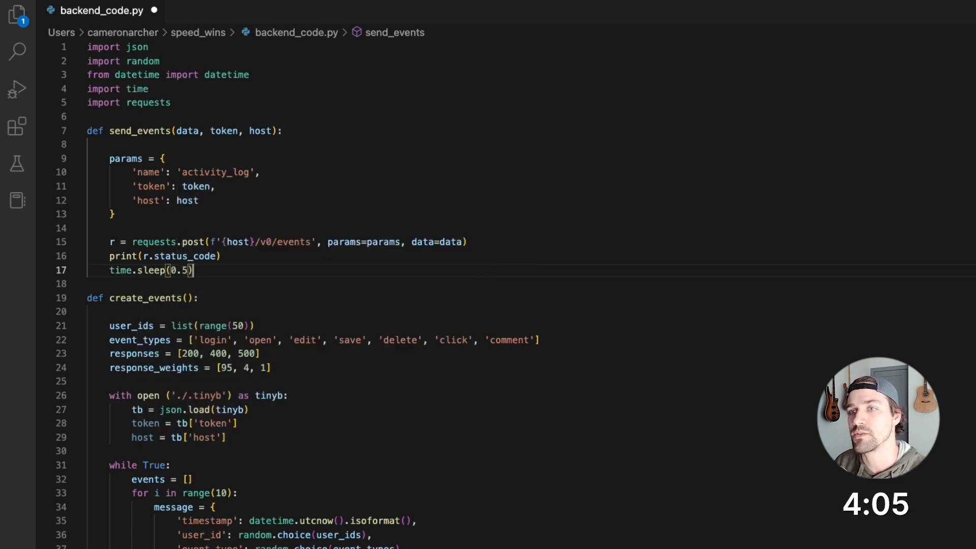
Call send_events in the script and run backend_code.py.
scroll("down", 3)
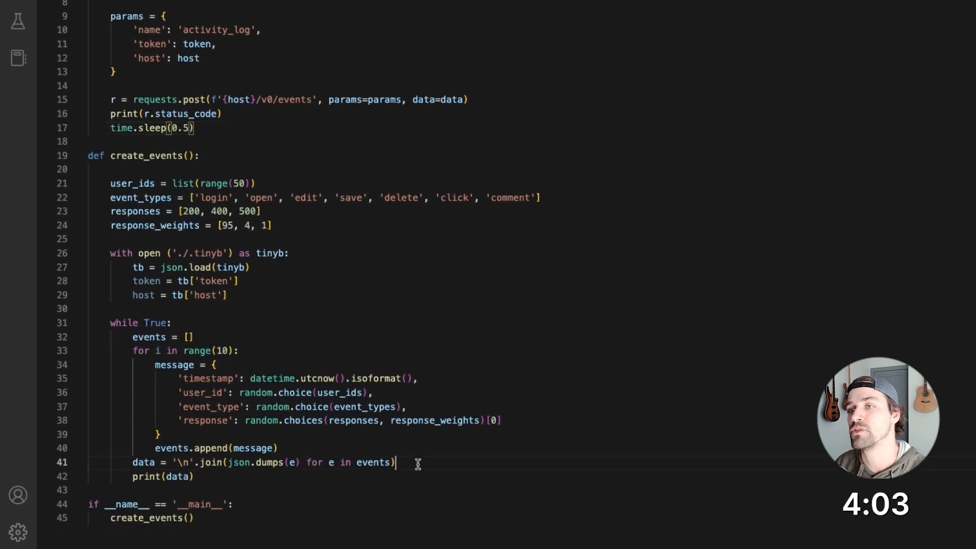
type("send_ev")
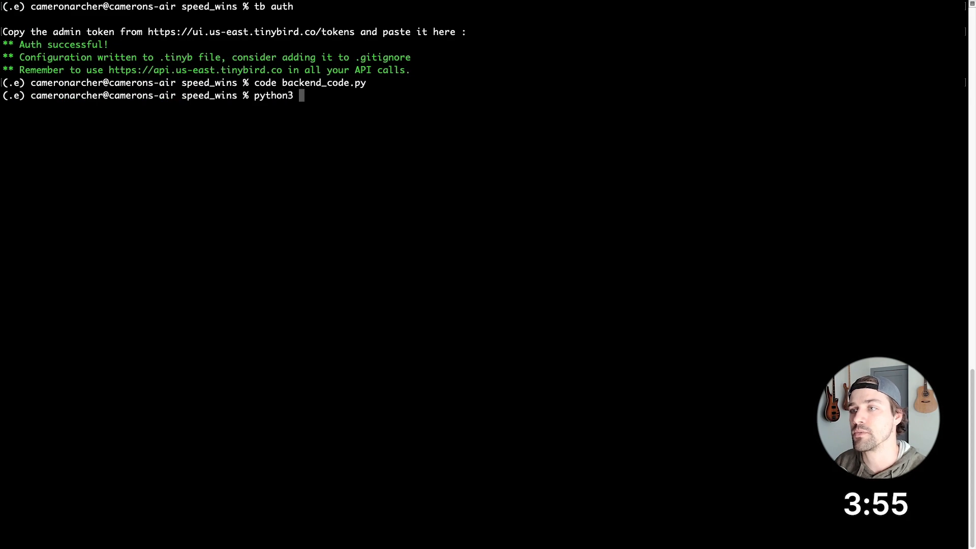
type("backend_code.py")
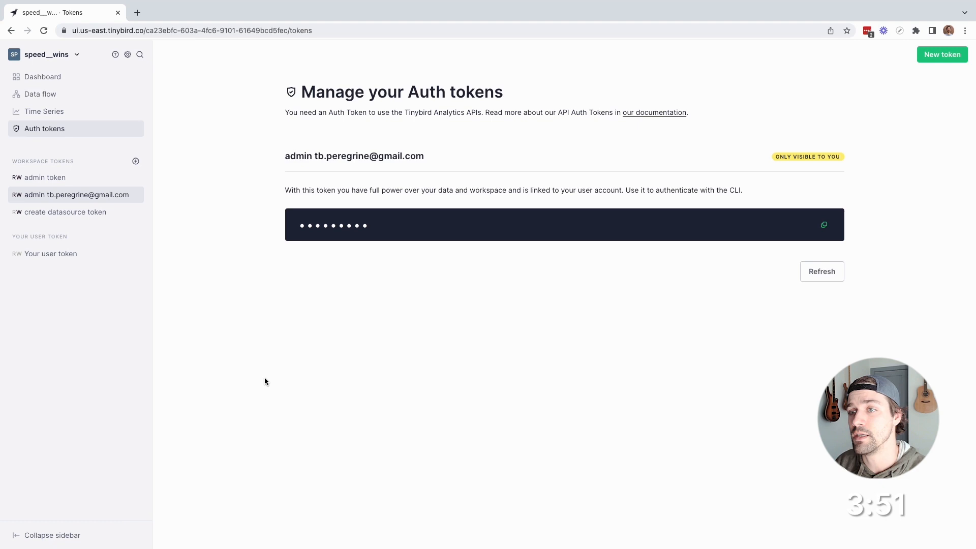
Browse the activity_log data source's ingested event rows.
left_click(42, 77)
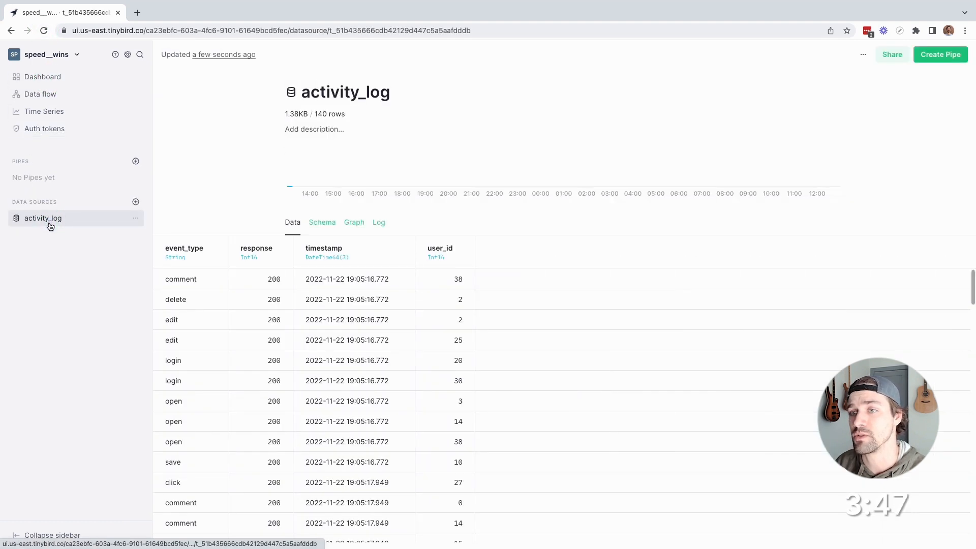
scroll("down", 3)
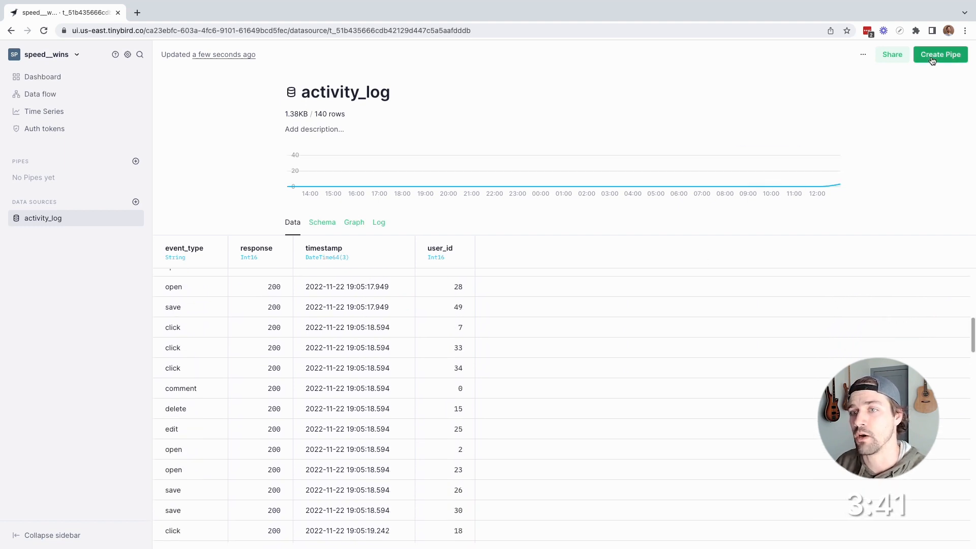
Create a pipe from activity_log and start a count() query filtered by user.
left_click(939, 55)
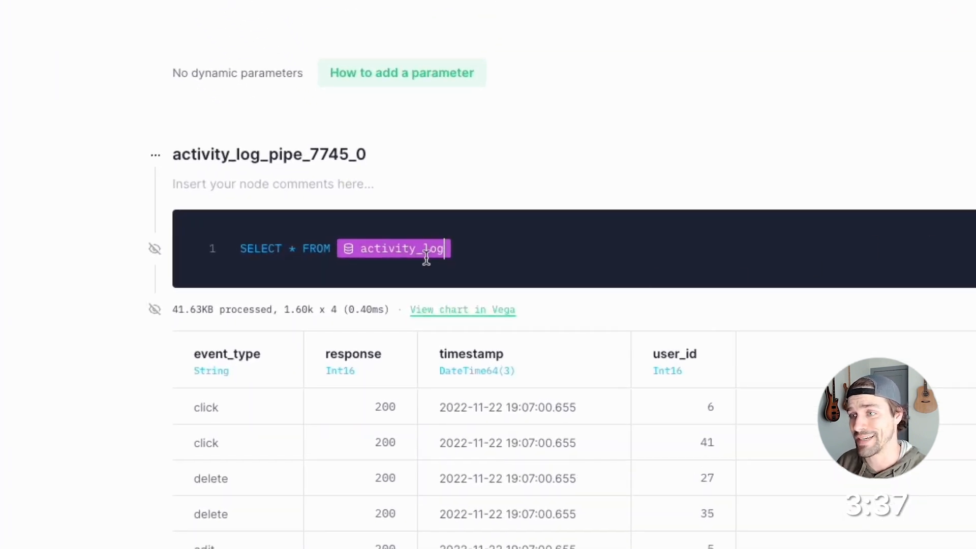
type("count() AS event_count")
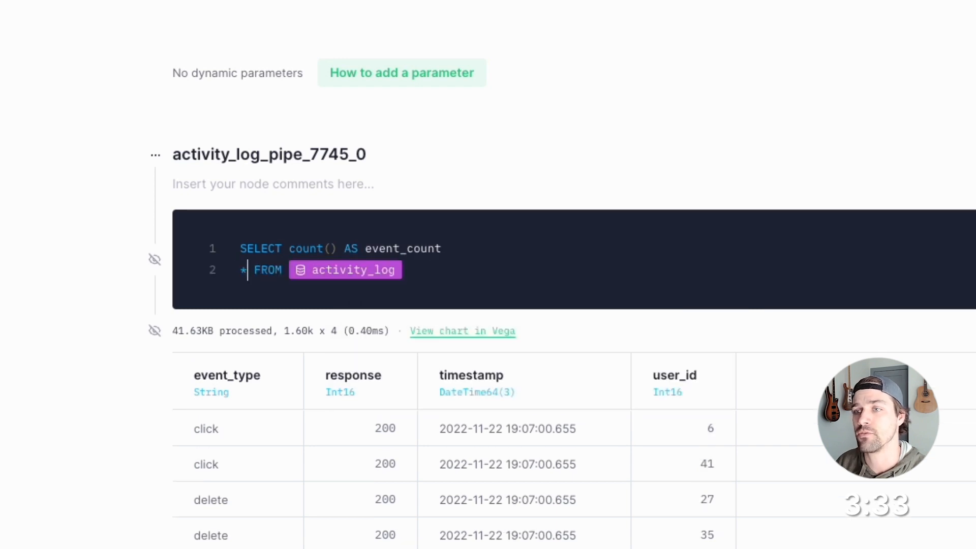
type("WHERE user_id =")
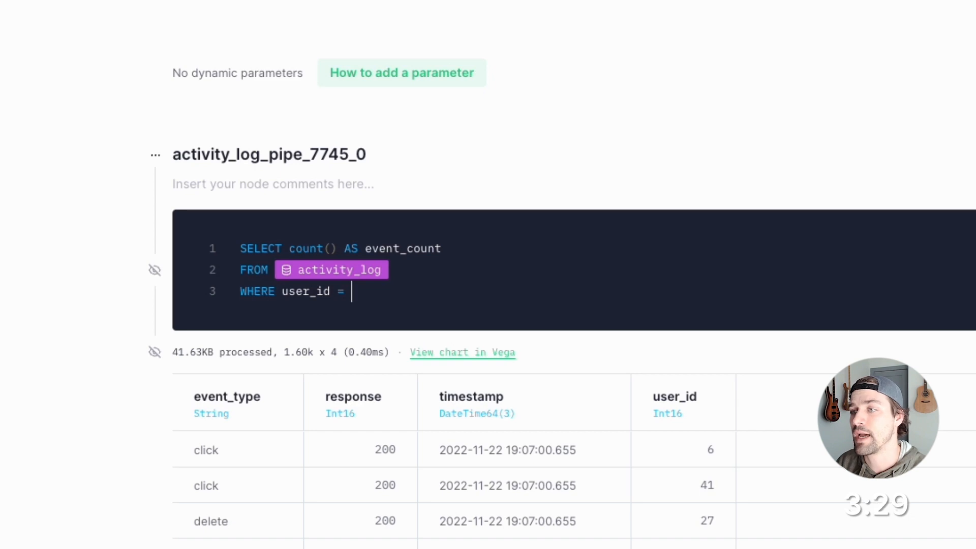
type("{{}}")
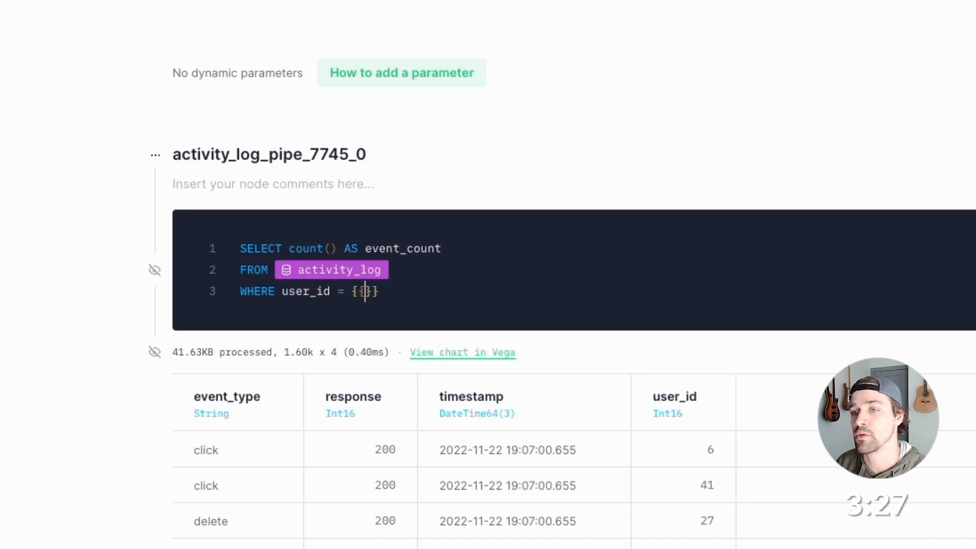
type("UInt64()")
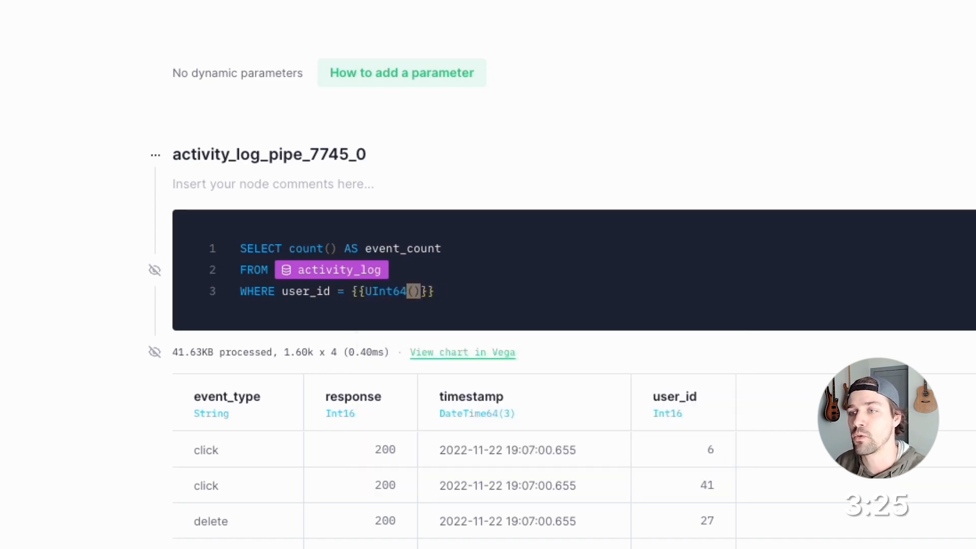
Add UInt64 user_id default 1 and UInt32 lookback timestamp filters, then run.
type("user_id, 1")
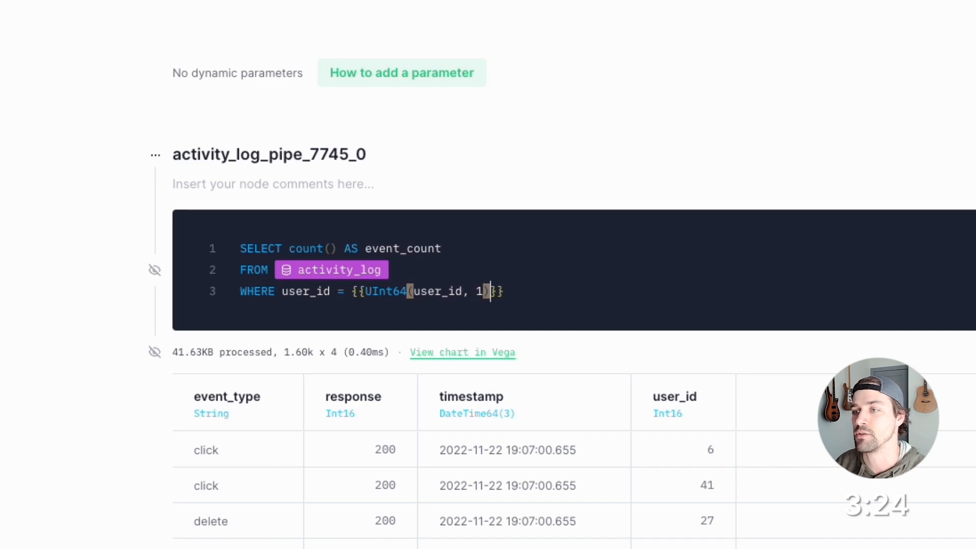
type("AND timesstamp >= now() - INTERVAL")
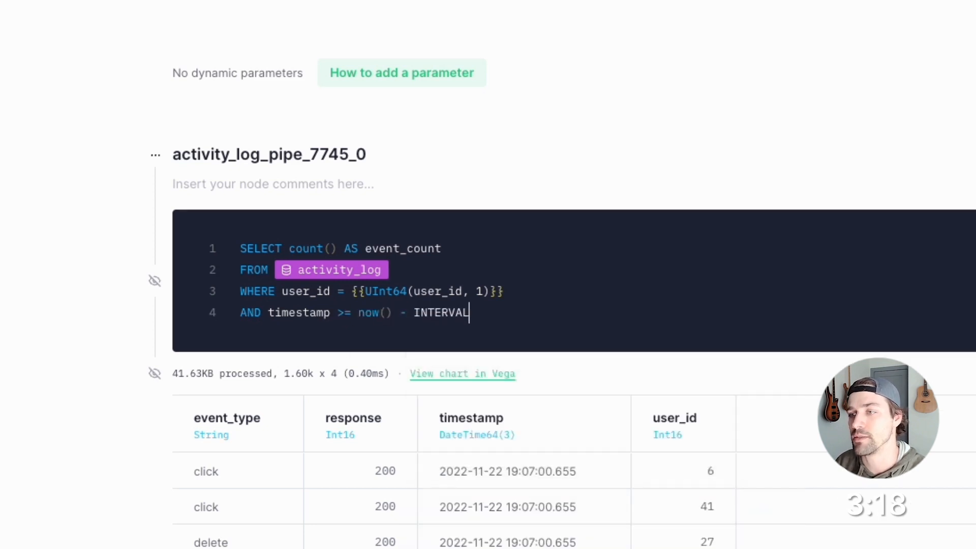
type("{{UInt32(lookback, 7)}} day")
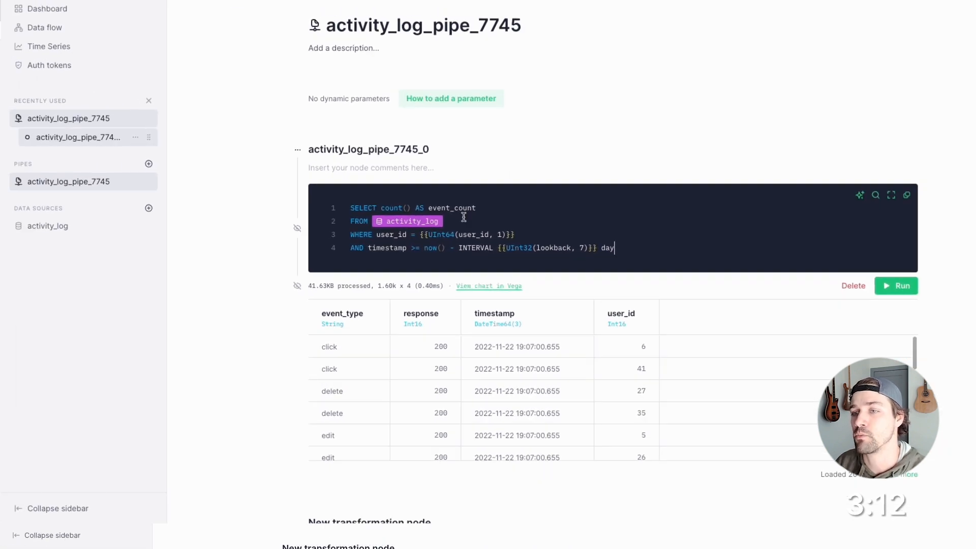
left_click(900, 285)
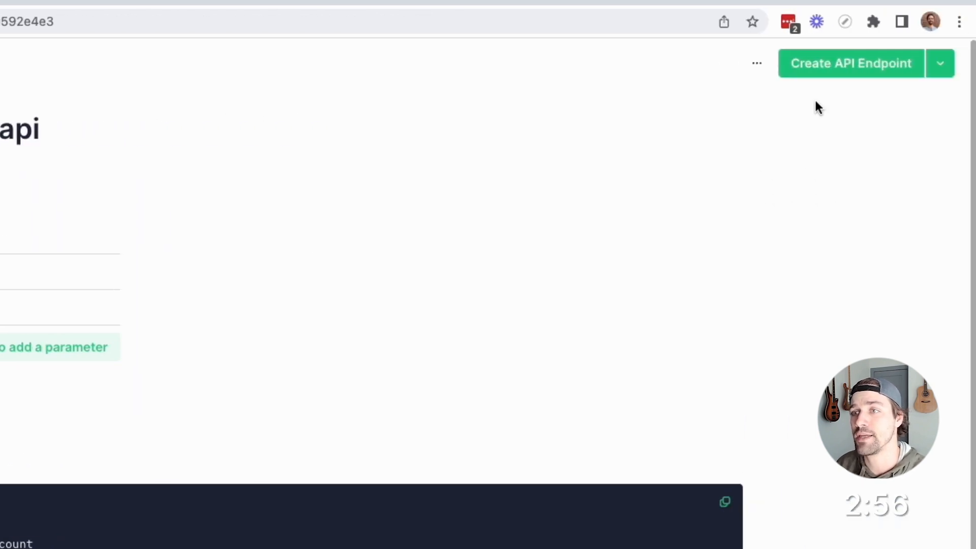
Publish the activity_count_api endpoint node as an API endpoint.
left_click(940, 63)
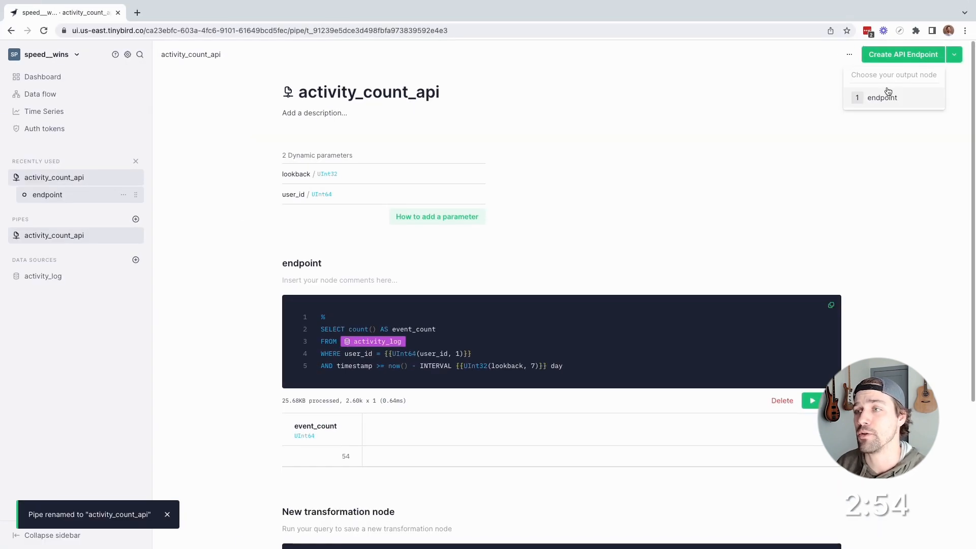
left_click(882, 97)
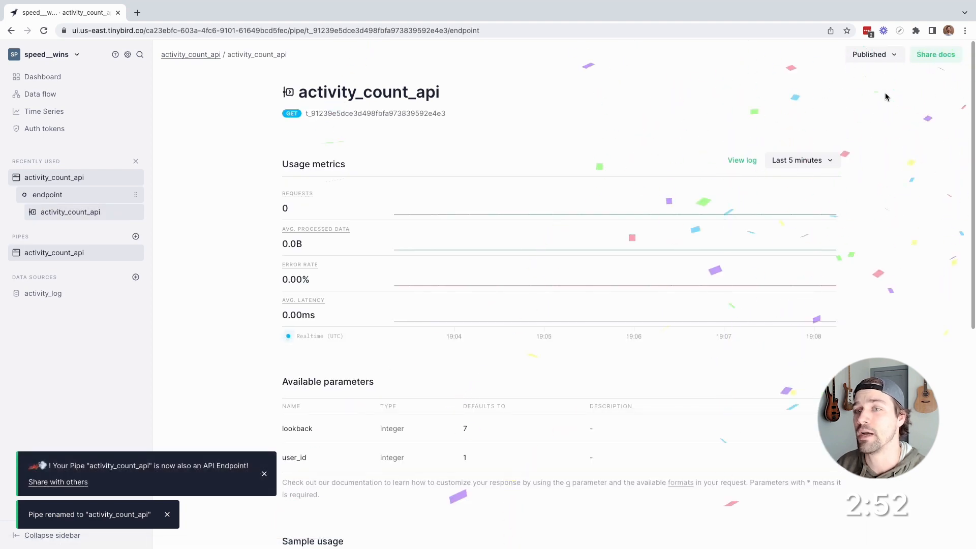
Review the endpoint's sample response and copy its HTTP request URL.
scroll("down", 3)
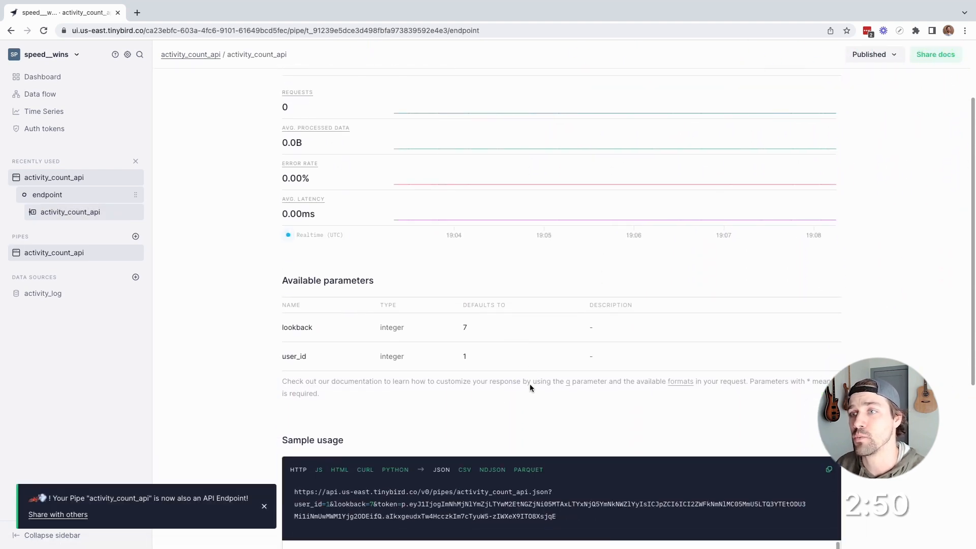
scroll("down", 3)
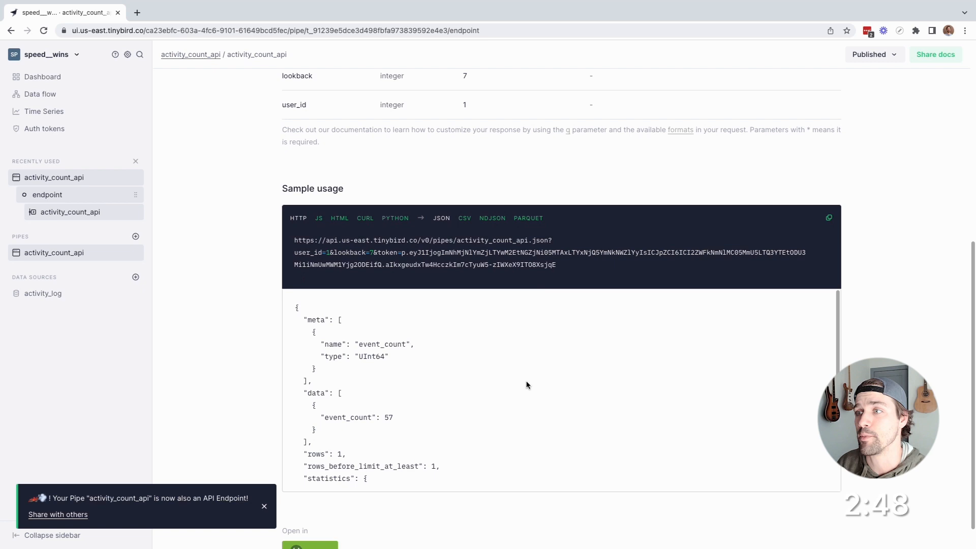
mouse_move(503, 218)
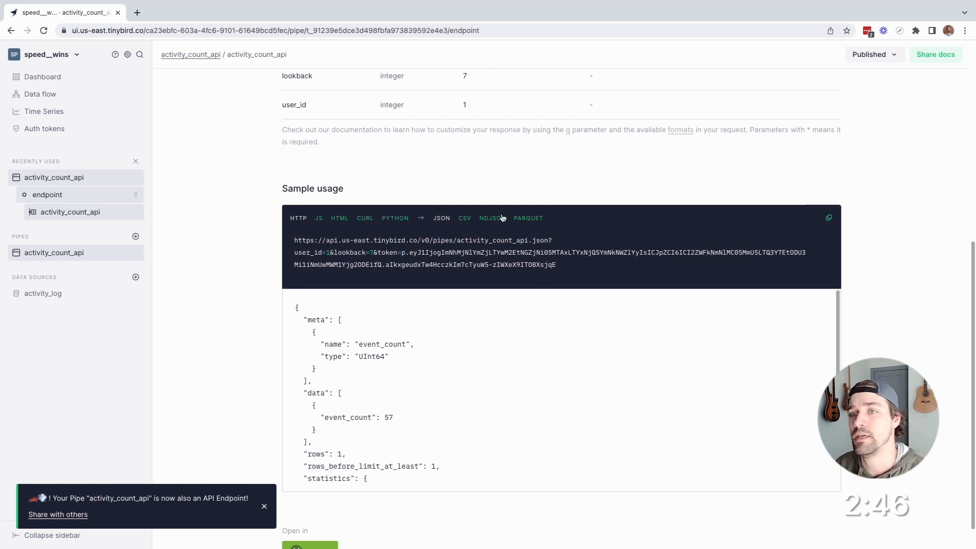
left_click(258, 12)
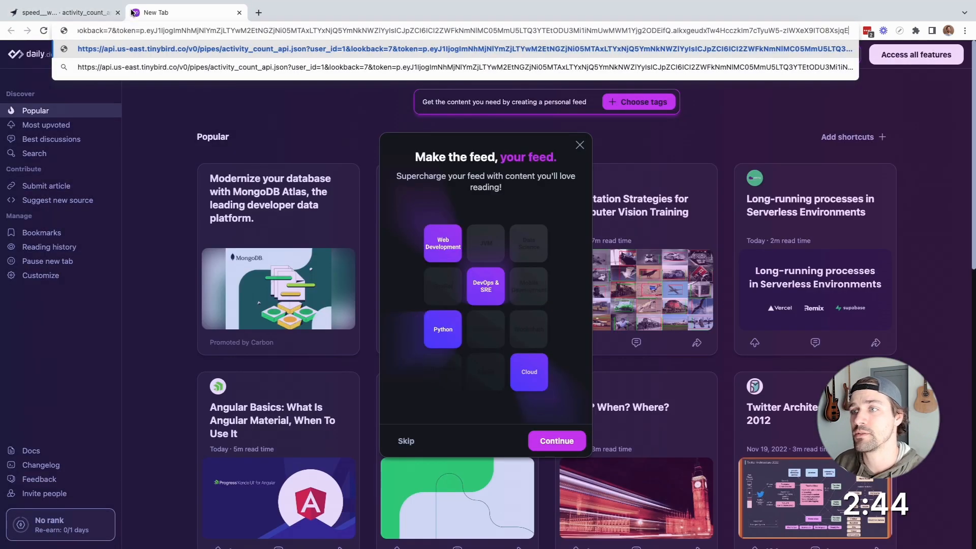
Load the endpoint URL, reload to see event_count rise, then close the tab.
key("Enter")
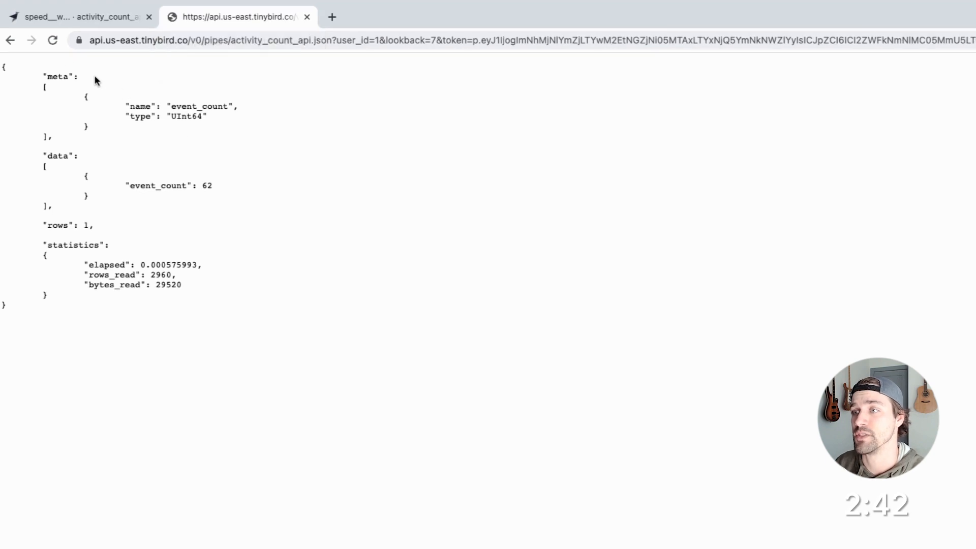
left_click(53, 41)
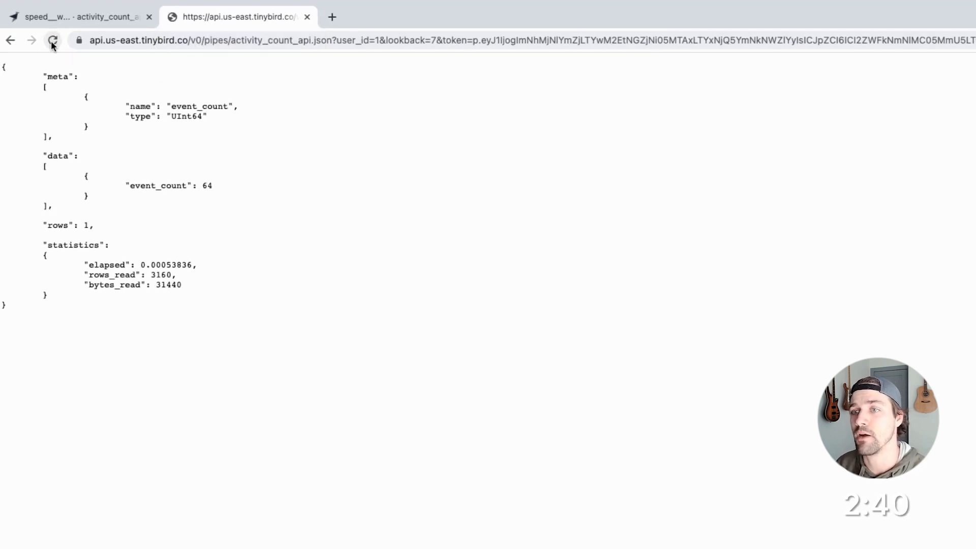
left_click(75, 17)
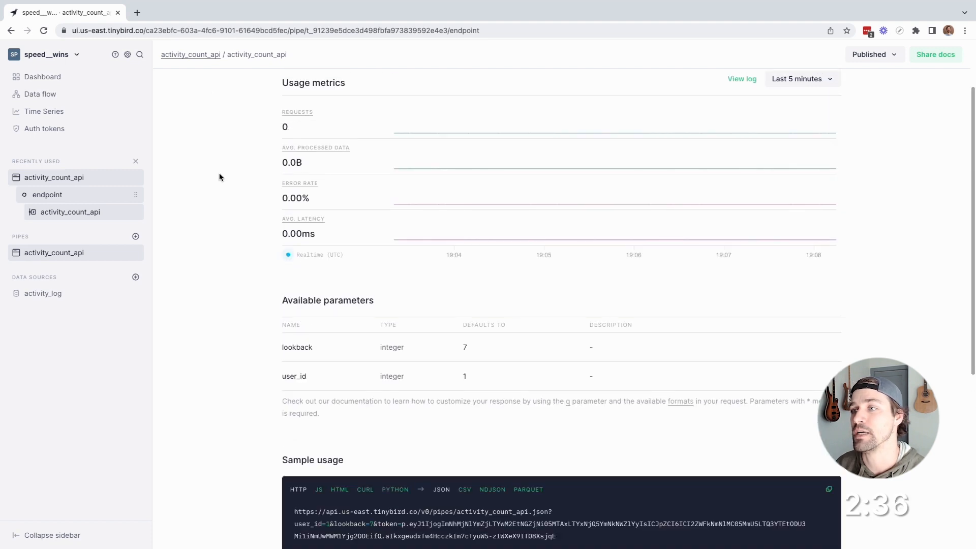
Duplicate activity_count_api and run the query grouped by event_type.
left_click(136, 177)
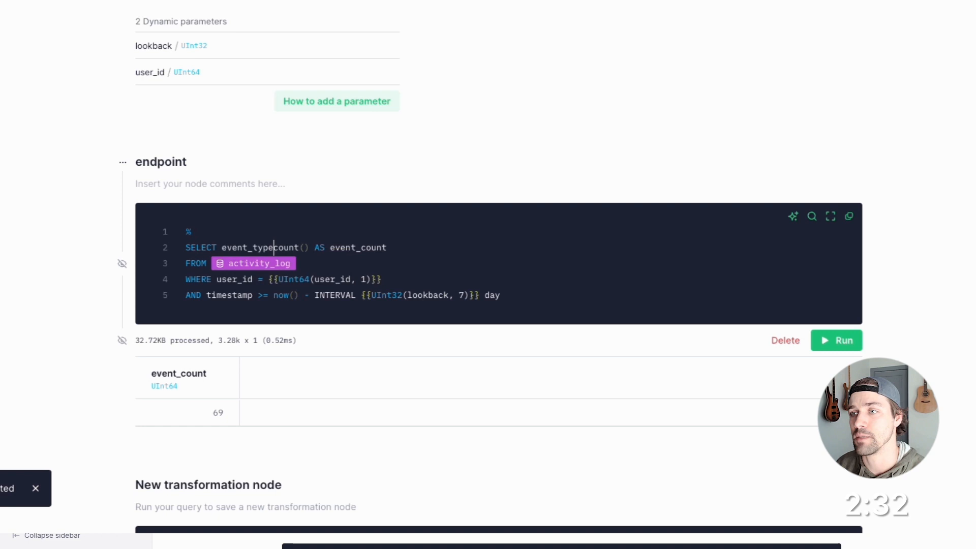
type("GROUP BY event_type")
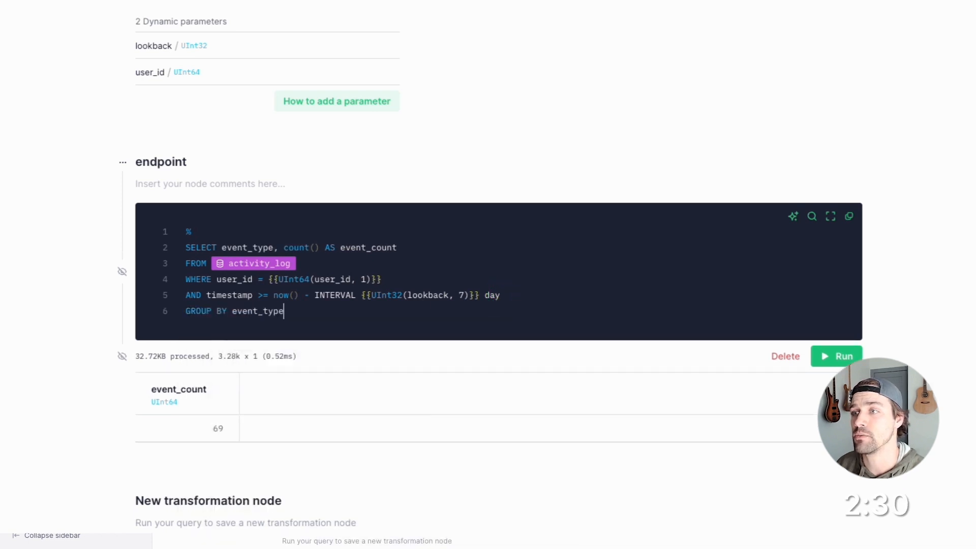
left_click(837, 356)
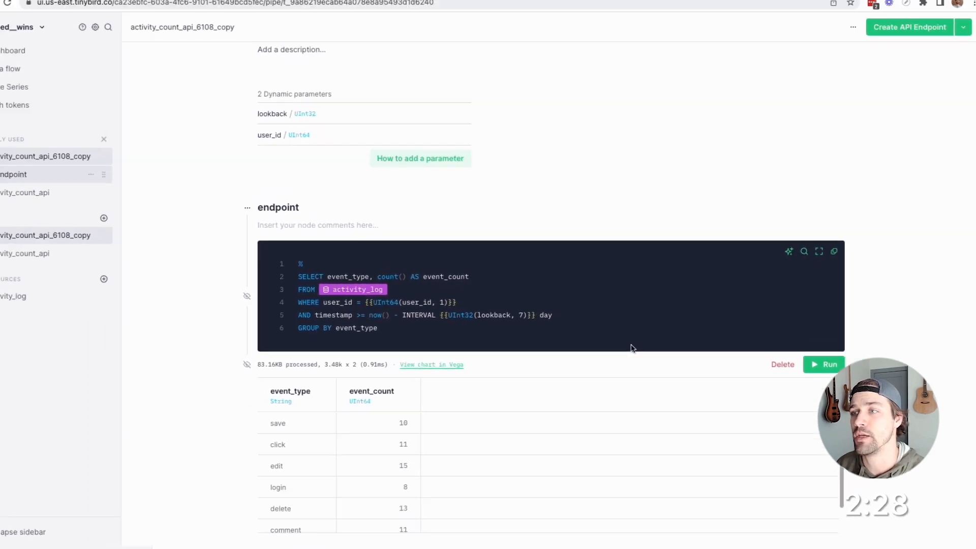
Rename the copied pipe to activity_count_event_type_api.
left_click(954, 55)
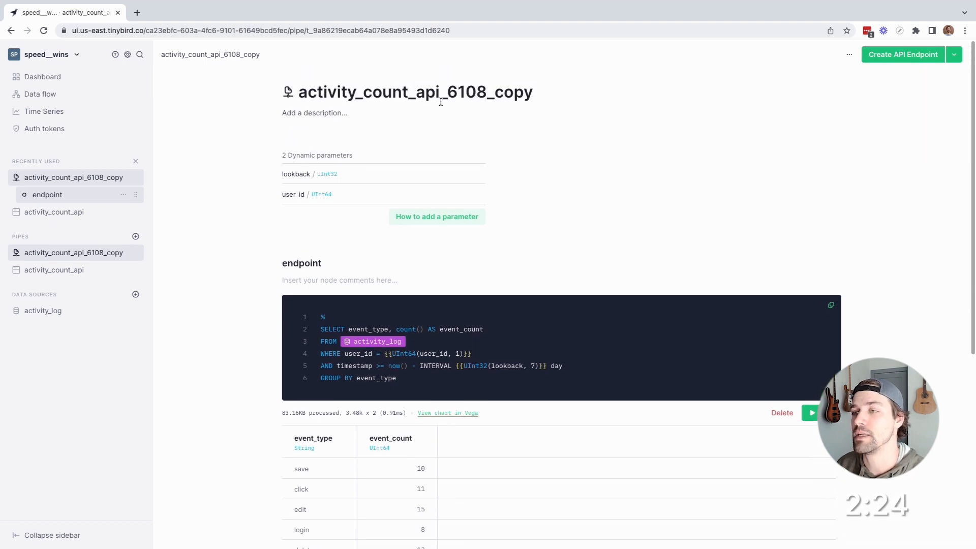
type("activity_count_eve")
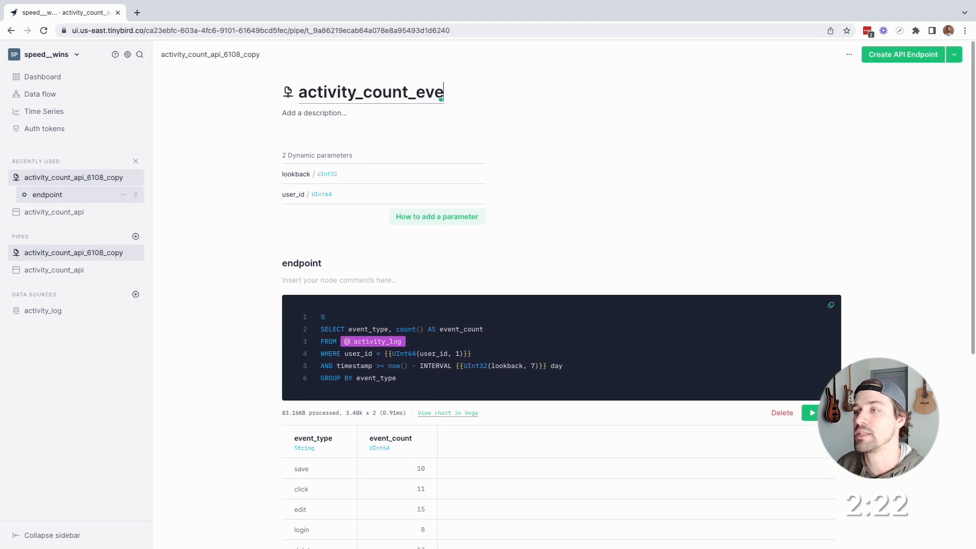
type("nt_type_api")
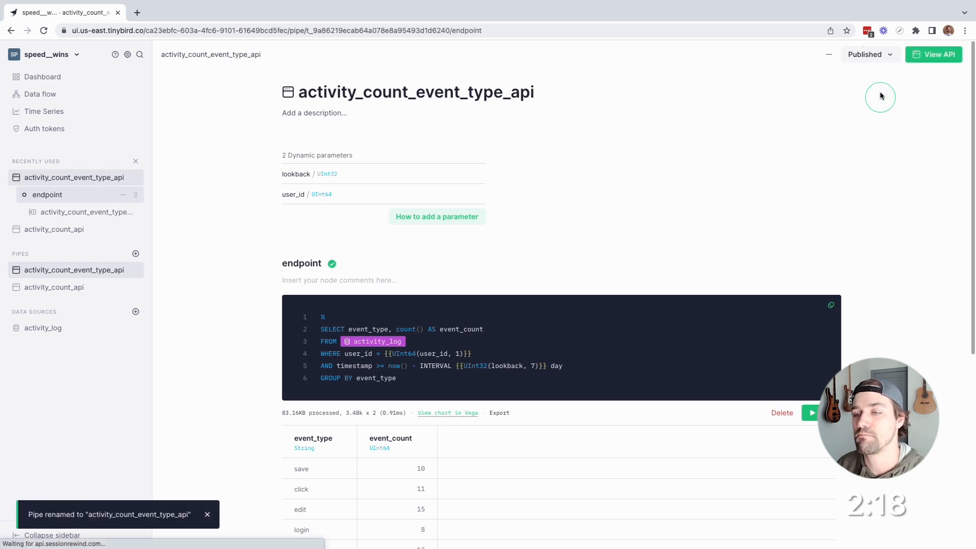
View the new endpoint's API page, then duplicate activity_count_api again.
left_click(933, 54)
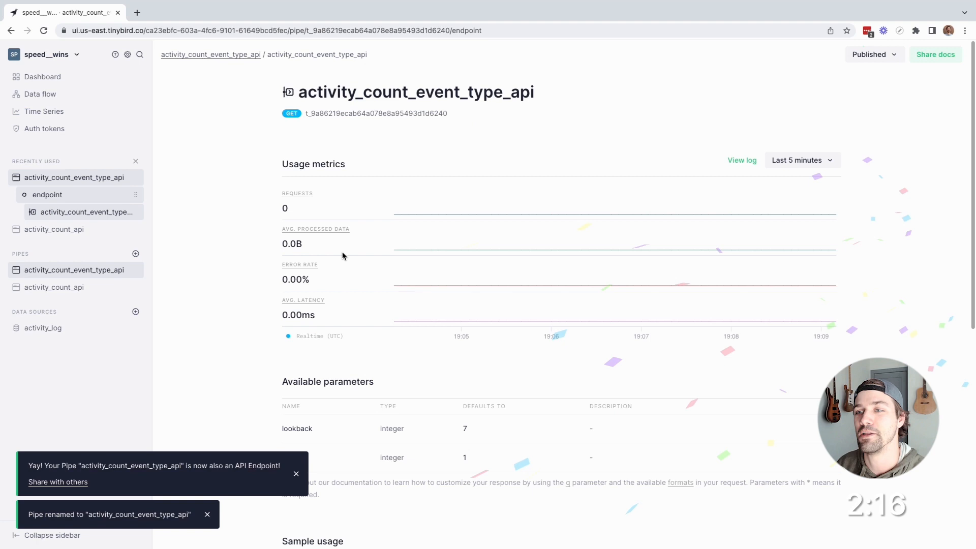
left_click(136, 289)
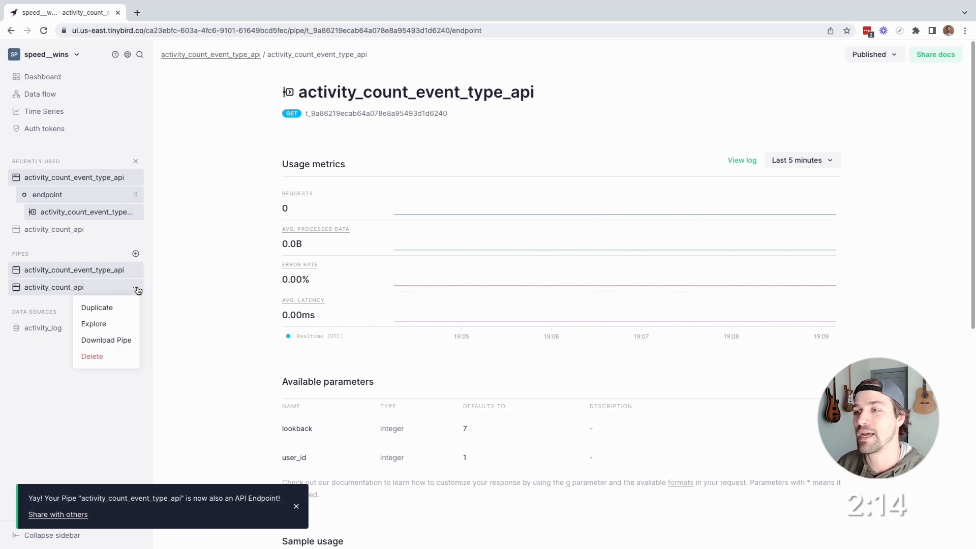
left_click(97, 307)
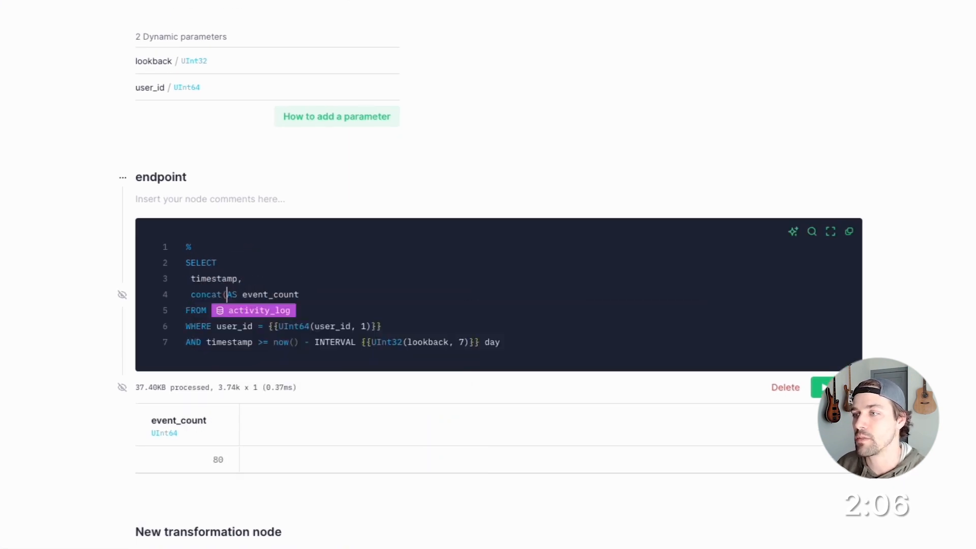
Build log_message with concat('User ', toString(user_id), ' did ', event_type, …) and order by timestamp DESC.
type("'User ', toString")
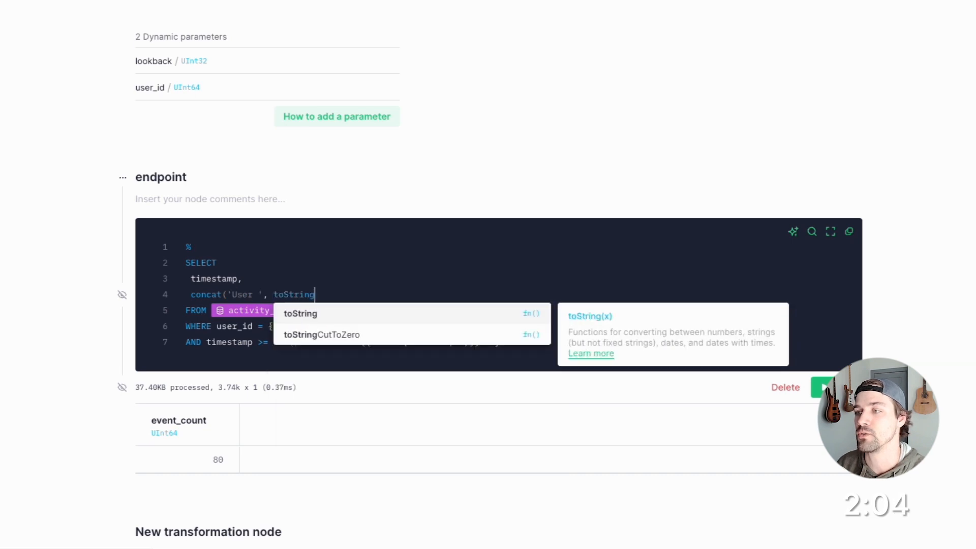
type("(user_id), ' did")
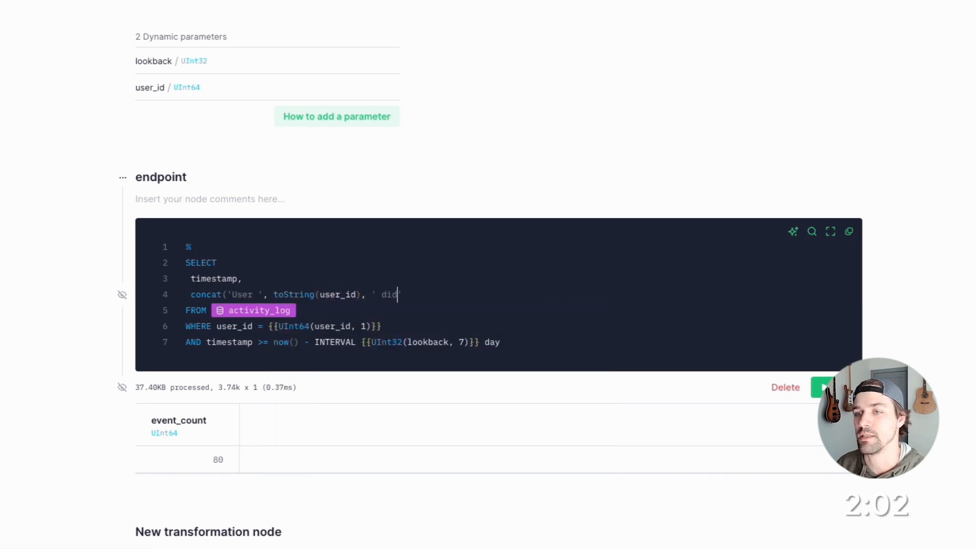
type(", event_type, ' with response ', t")
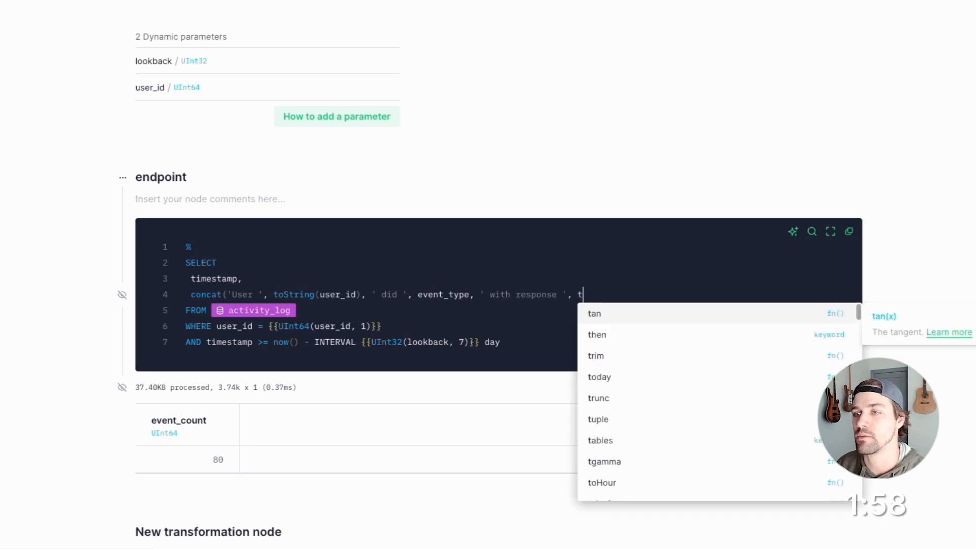
type("oString(response))")
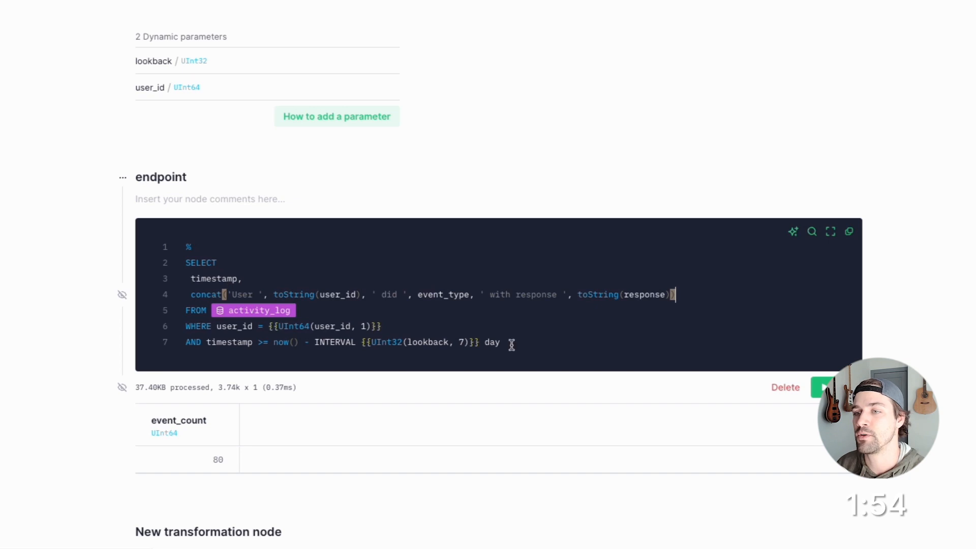
type("ORDER")
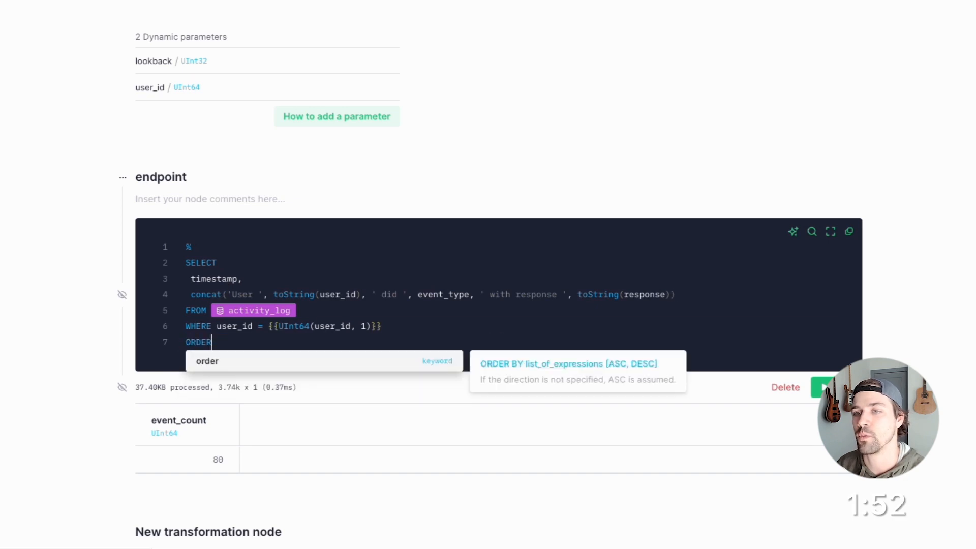
type("BY timestamp")
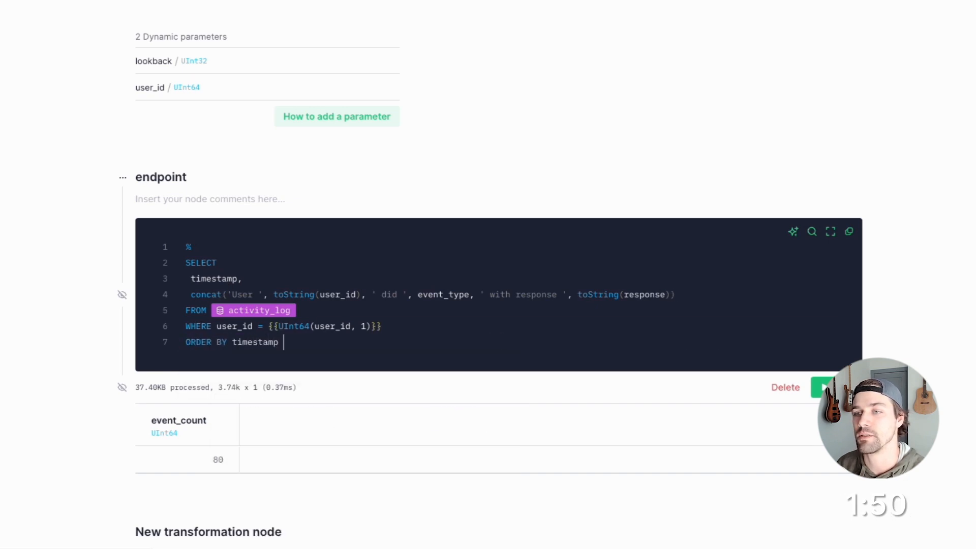
type("DESC")
type("LIMIT 100")
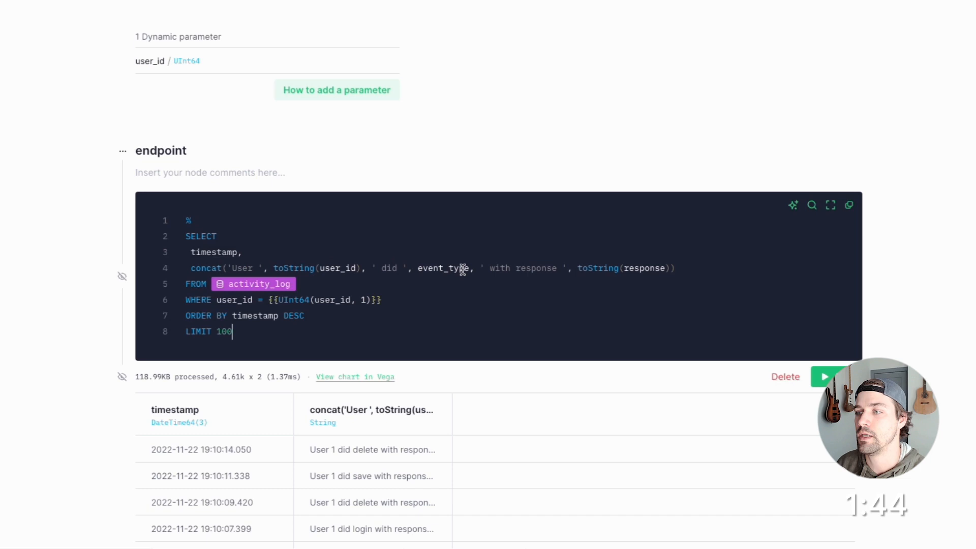
type("AS log_message")
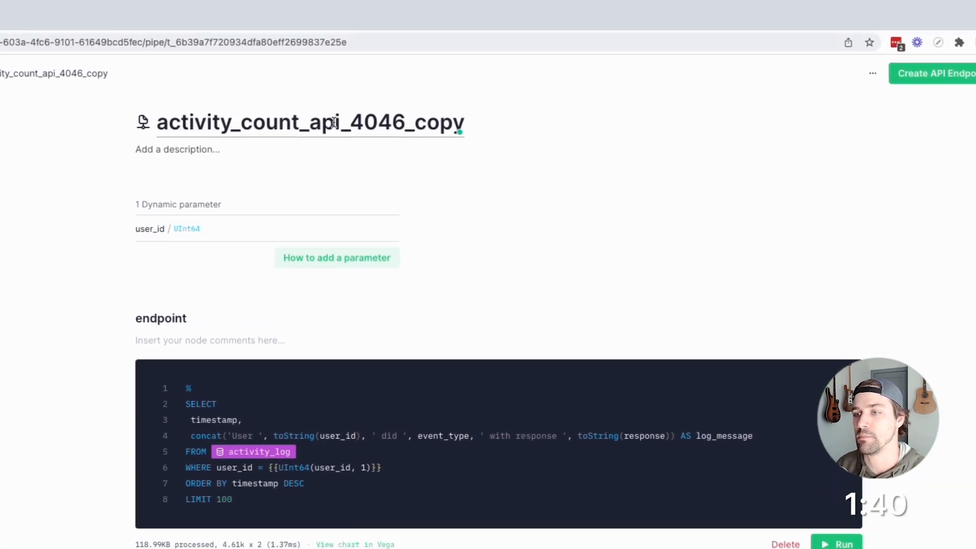
Rename the duplicated pipe to activity_log_api and publish its endpoint node as an API endpoint.
type("activity_log_a")
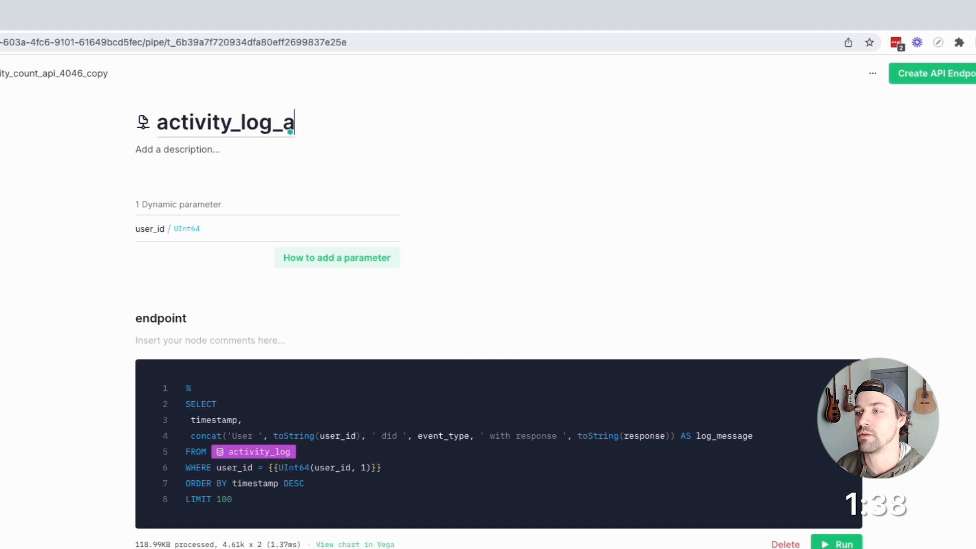
left_click(904, 54)
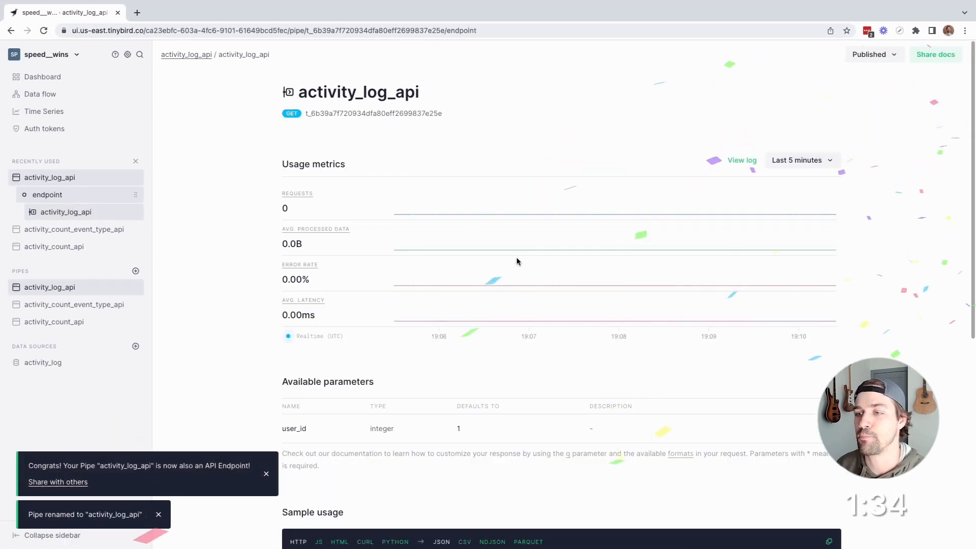
scroll("down", 3)
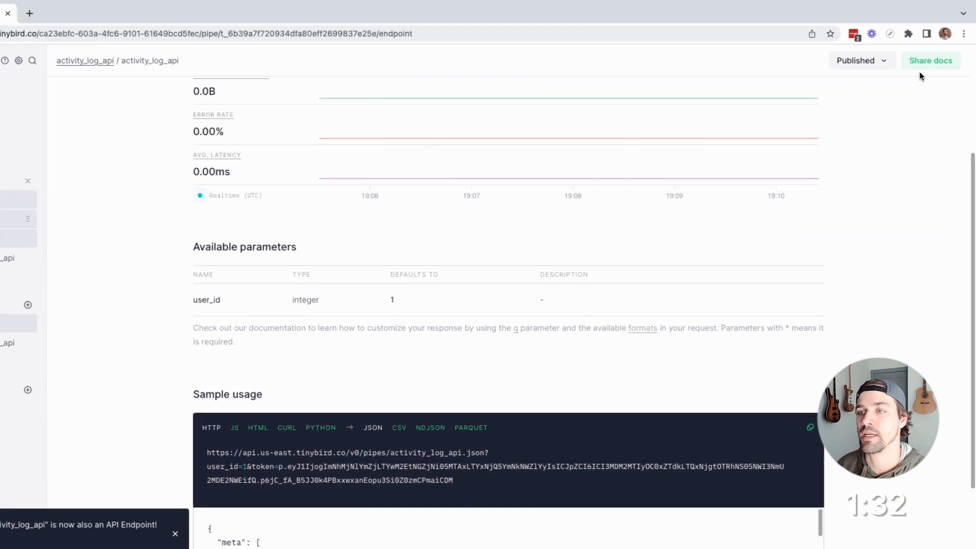
left_click(930, 61)
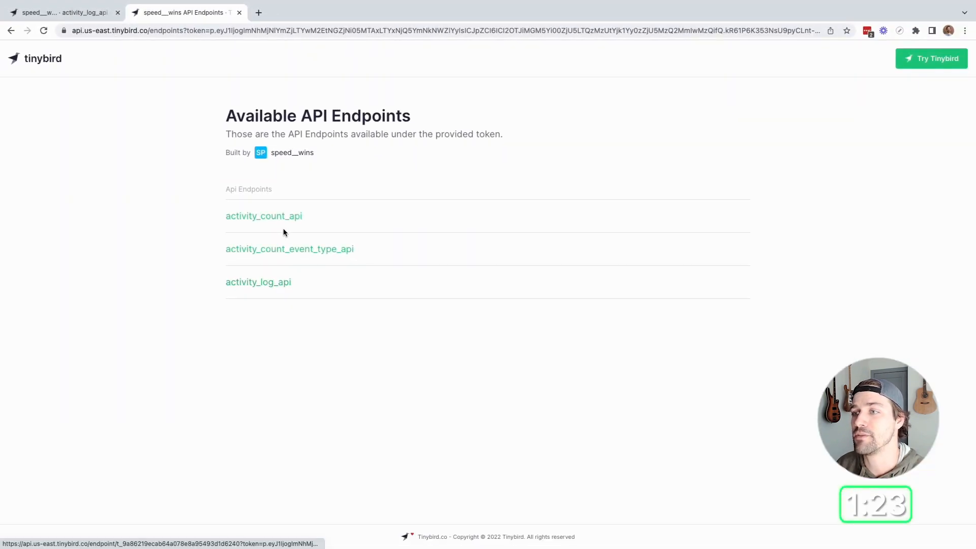
Open activity_count_api's documentation from the Available API Endpoints list.
left_click(263, 216)
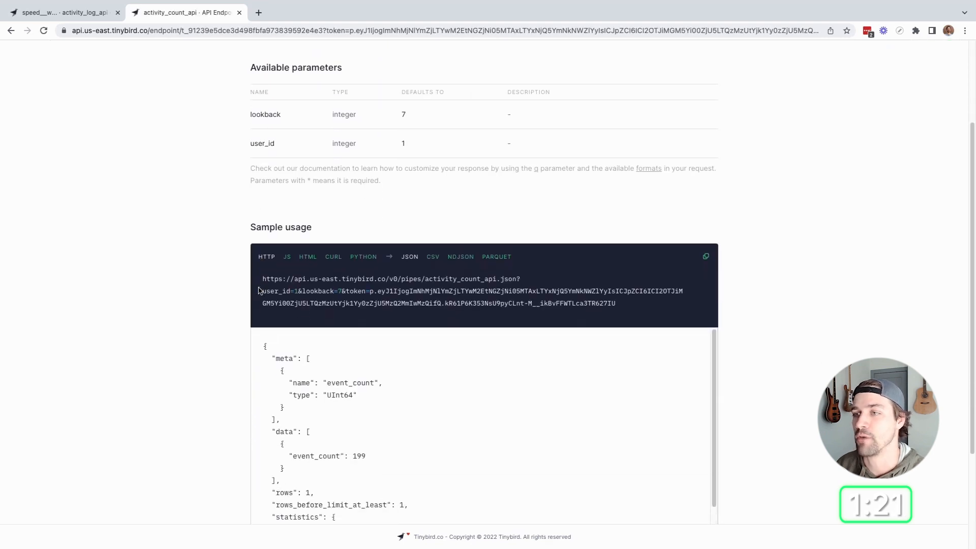